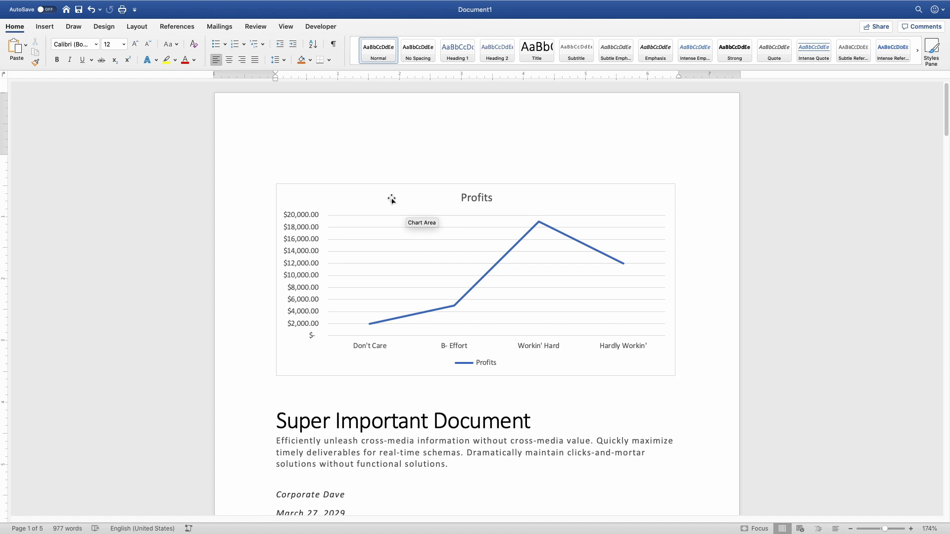
- Enter header editing and turn on Different First Page so page 1 keeps a blank header
{"action": "scroll", "scroll_direction": "down", "scroll_amount": 3}
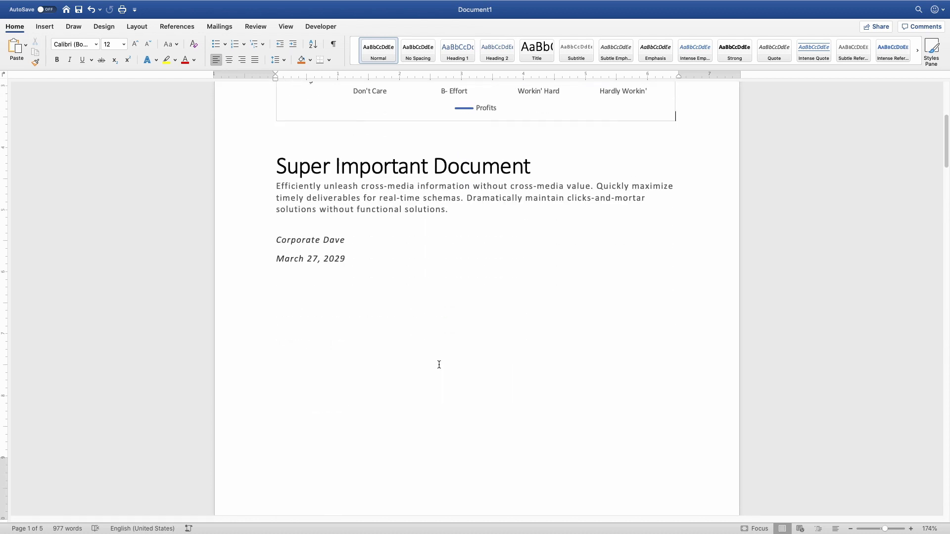
{"action": "scroll", "scroll_direction": "down", "scroll_amount": 3}
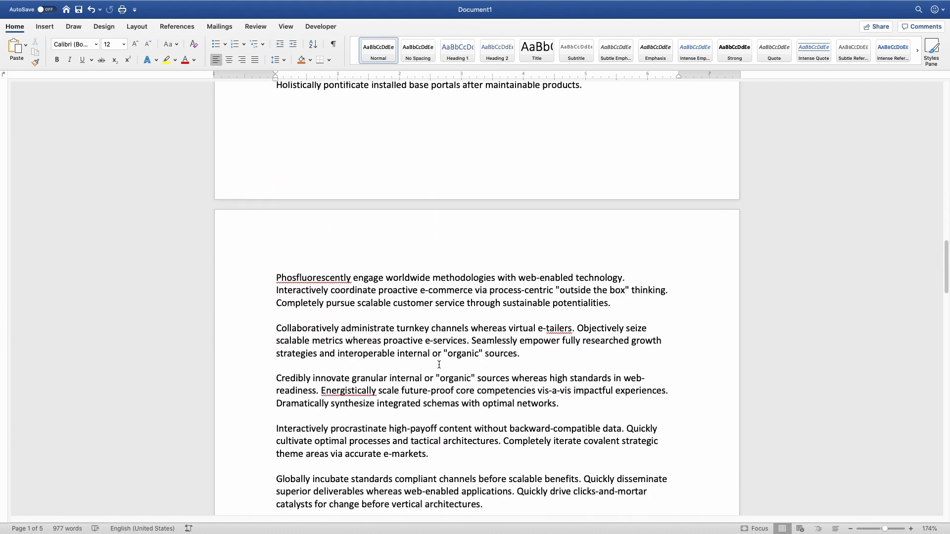
{"action": "scroll", "scroll_direction": "up", "scroll_amount": 3}
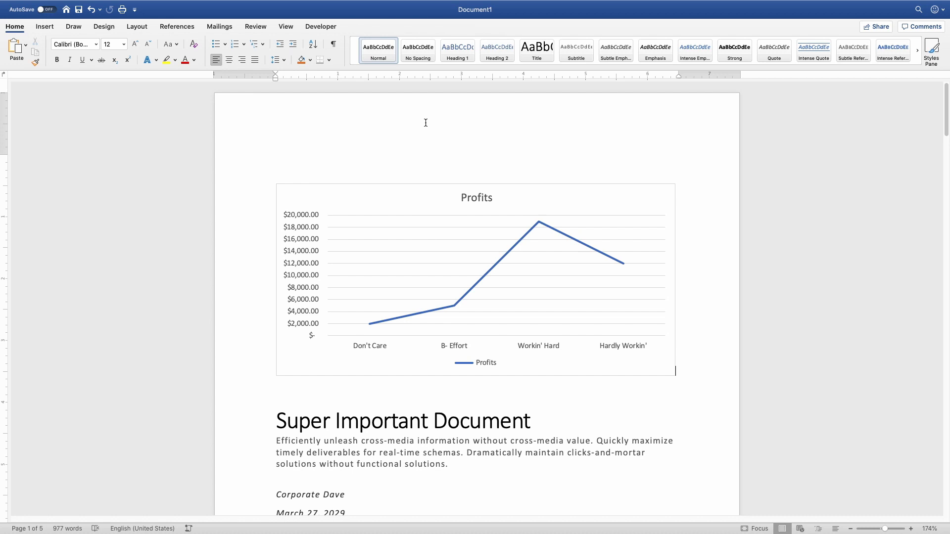
{"action": "double_click", "coordinate": [425, 122]}
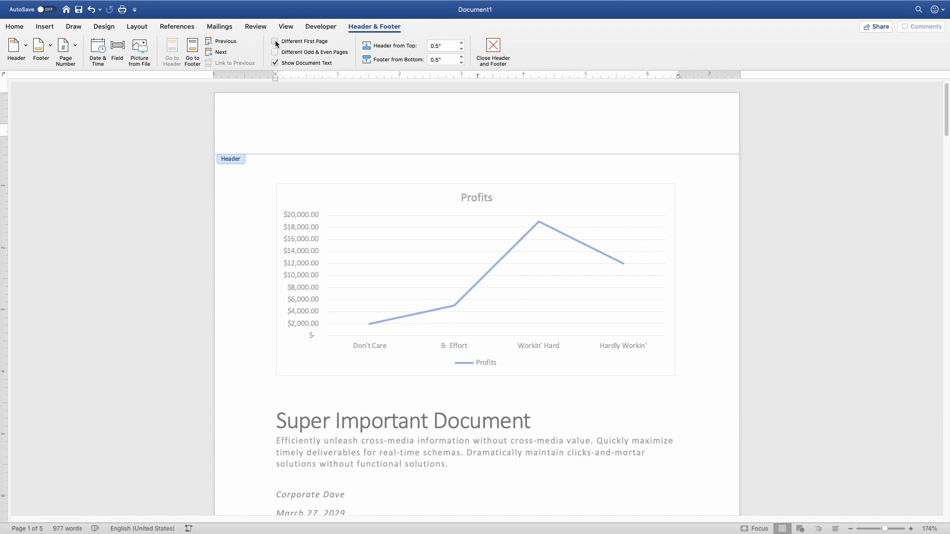
{"action": "left_click", "coordinate": [275, 40]}
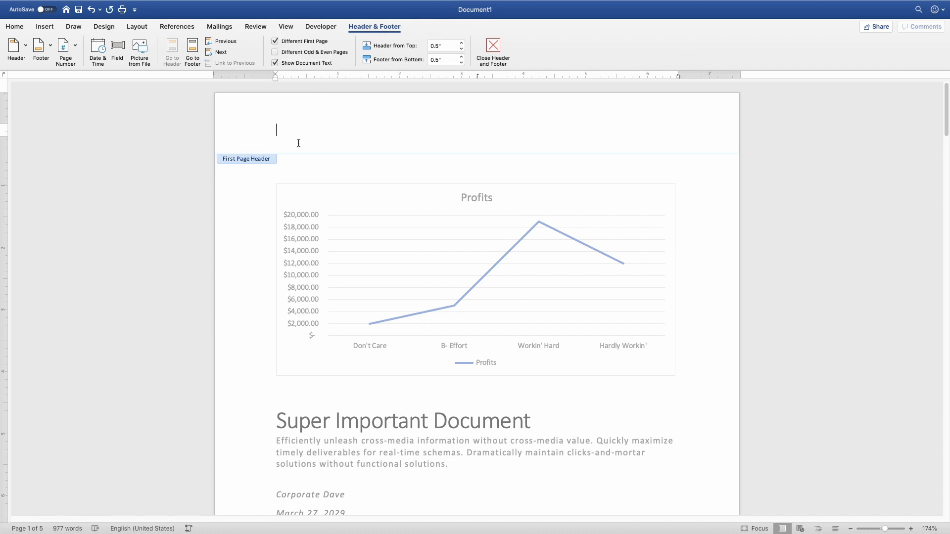
- Type 'Header' into the page 2 header and check the later pages
{"action": "scroll", "scroll_direction": "down", "scroll_amount": 3}
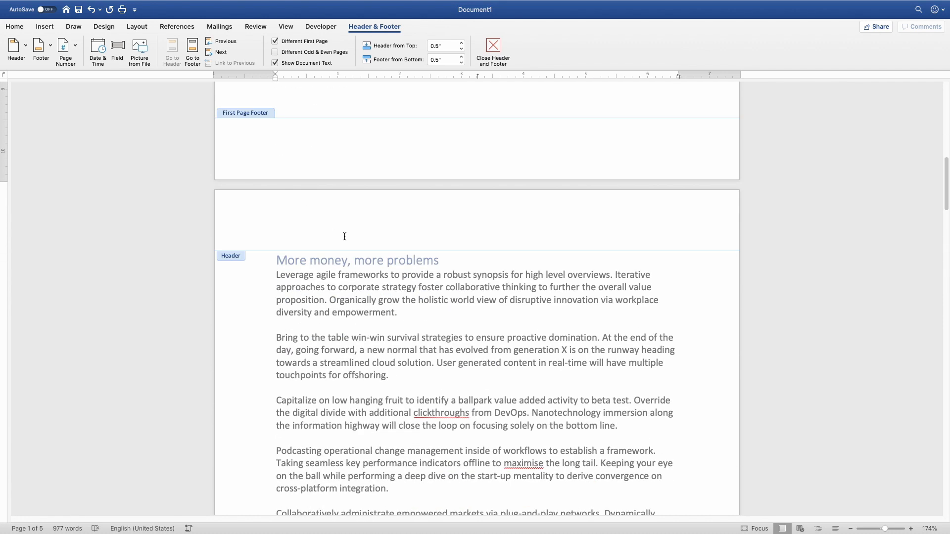
{"action": "mouse_move", "coordinate": [326, 227]}
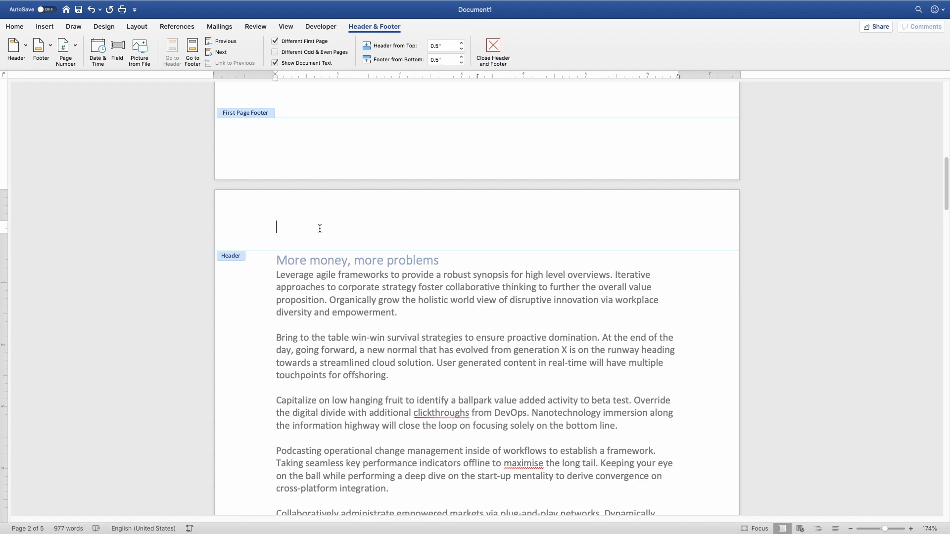
{"action": "type", "text": "Header"}
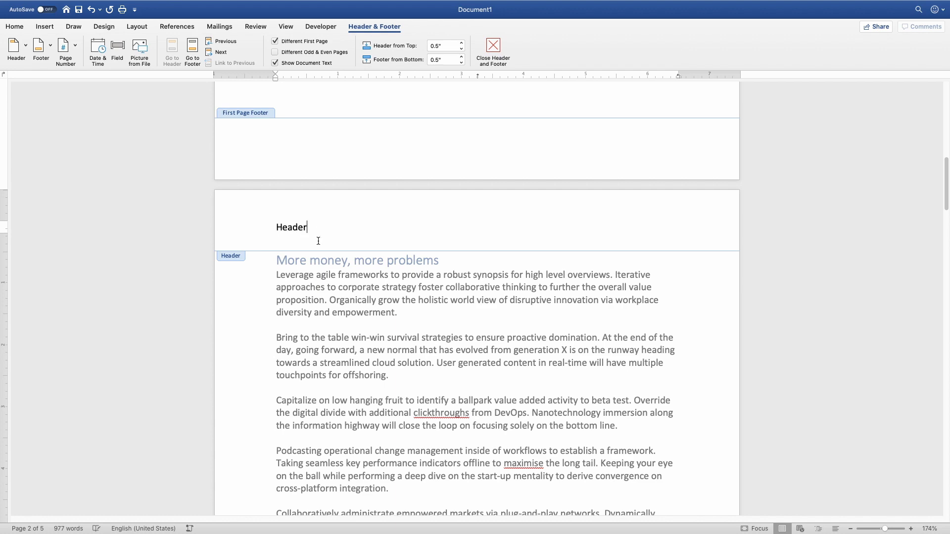
{"action": "scroll", "scroll_direction": "down", "scroll_amount": 3}
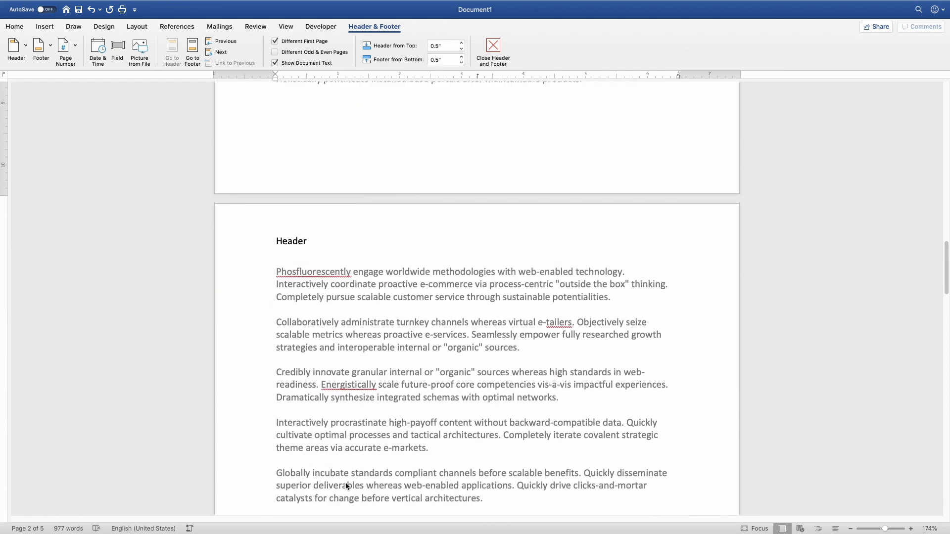
{"action": "scroll", "scroll_direction": "up", "scroll_amount": 3}
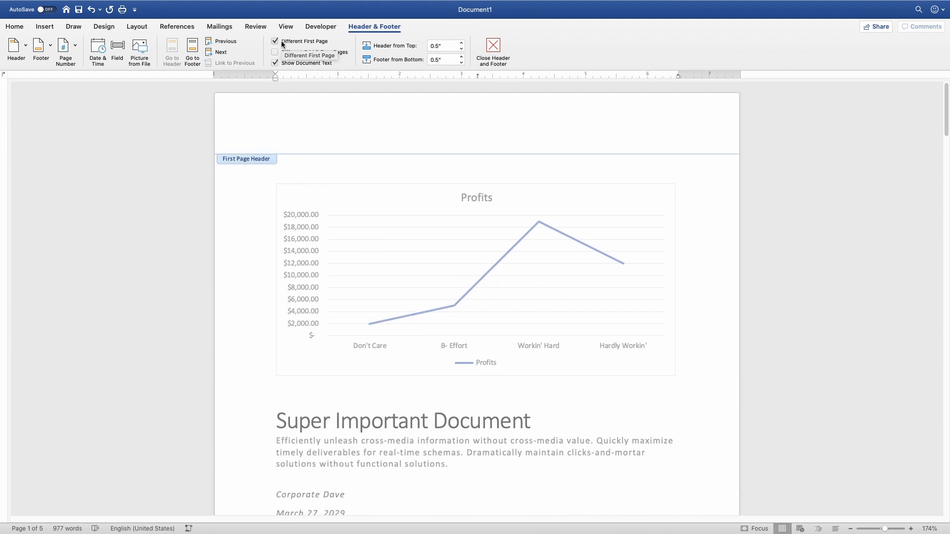
{"action": "mouse_move", "coordinate": [275, 51]}
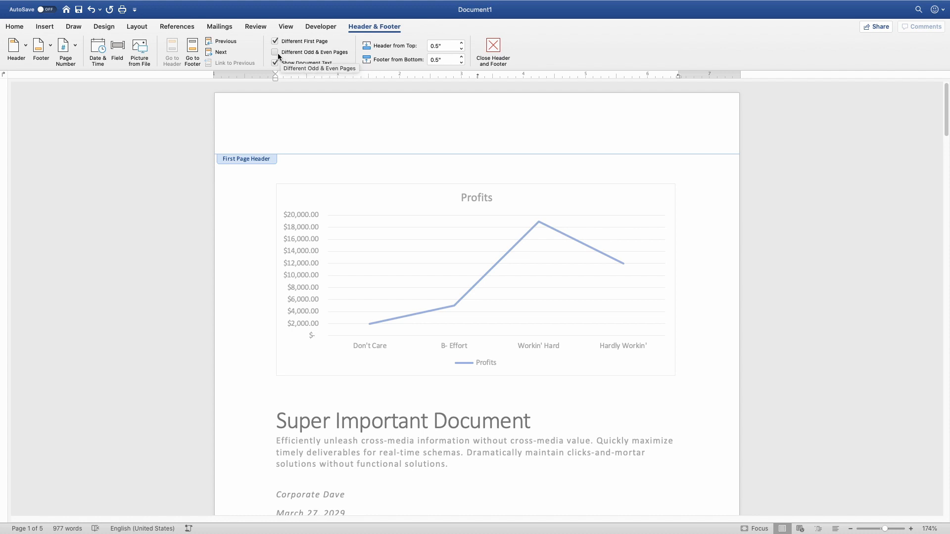
- Enable Different Odd & Even Pages, type 'EVEN PAGE HEADER' in the even header, and review
{"action": "left_click", "coordinate": [275, 52]}
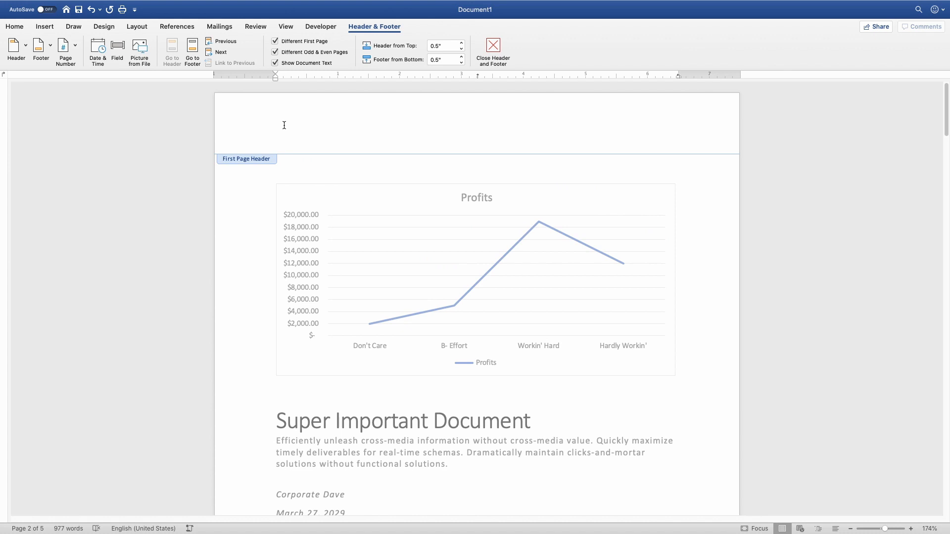
{"action": "mouse_move", "coordinate": [374, 144]}
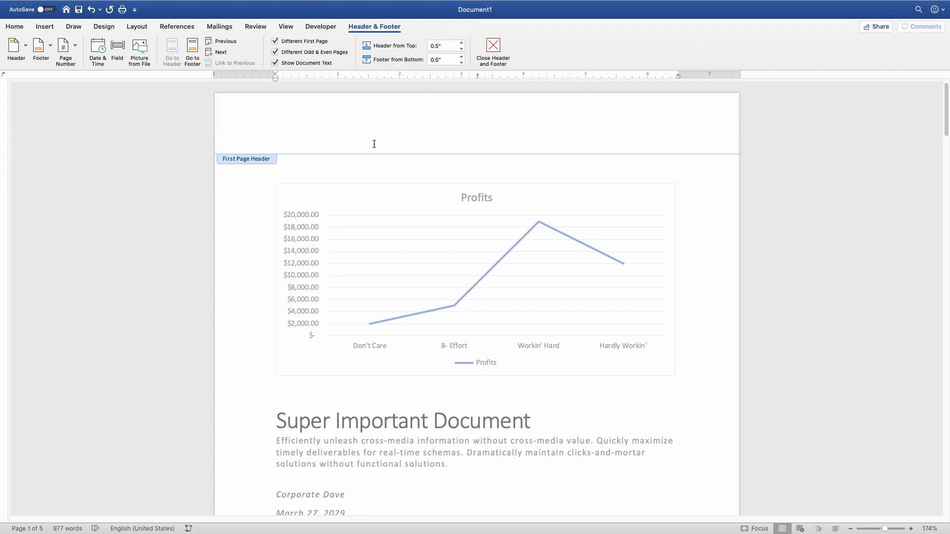
{"action": "scroll", "scroll_direction": "down", "scroll_amount": 3}
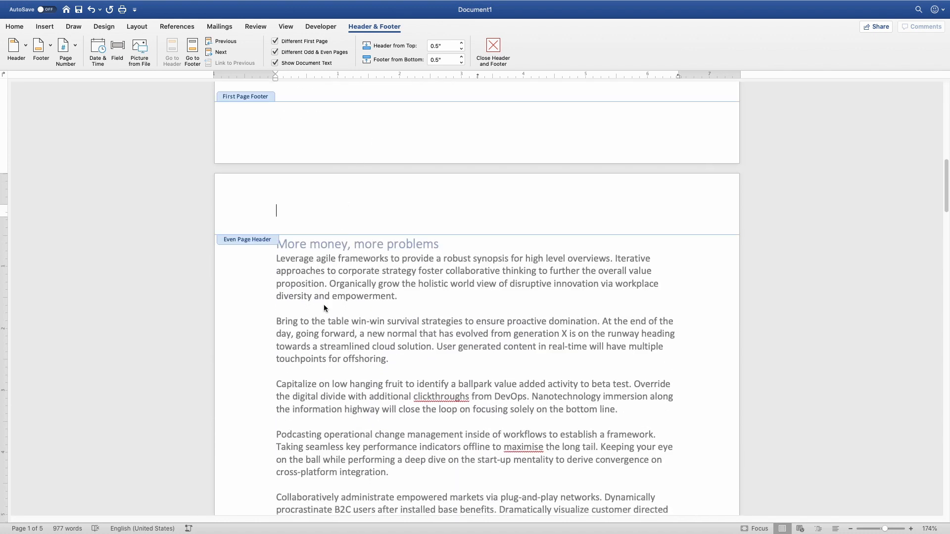
{"action": "scroll", "scroll_direction": "down", "scroll_amount": 3}
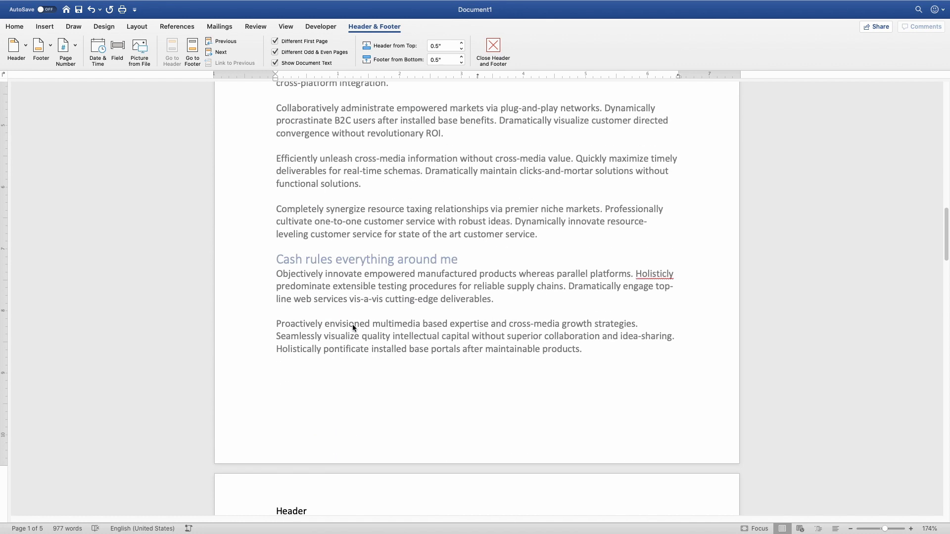
{"action": "scroll", "scroll_direction": "down", "scroll_amount": 3}
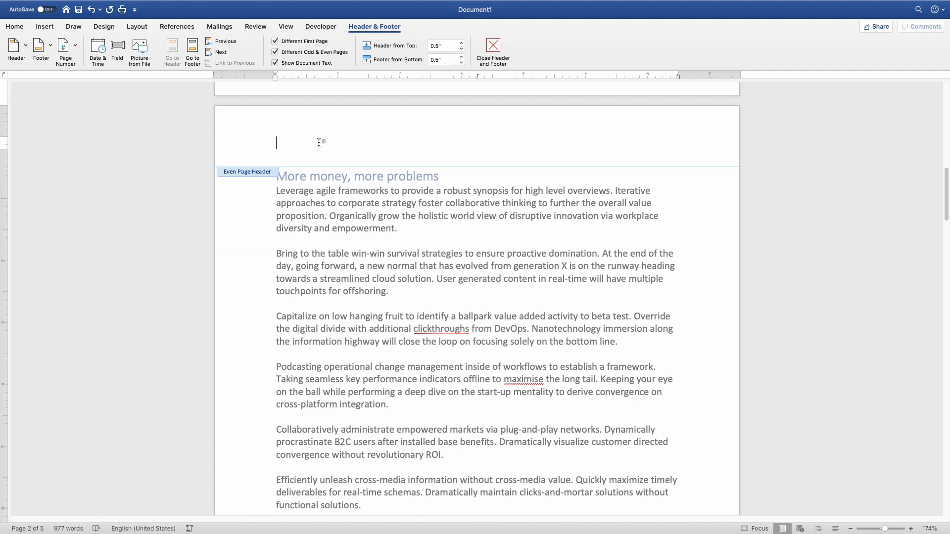
{"action": "type", "text": "EVEN PAGE HEADER"}
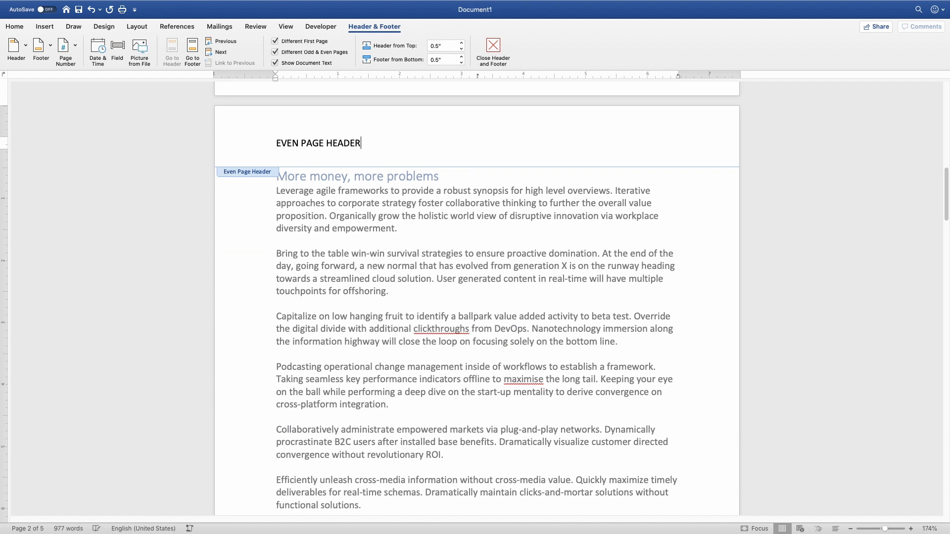
{"action": "scroll", "scroll_direction": "down", "scroll_amount": 3}
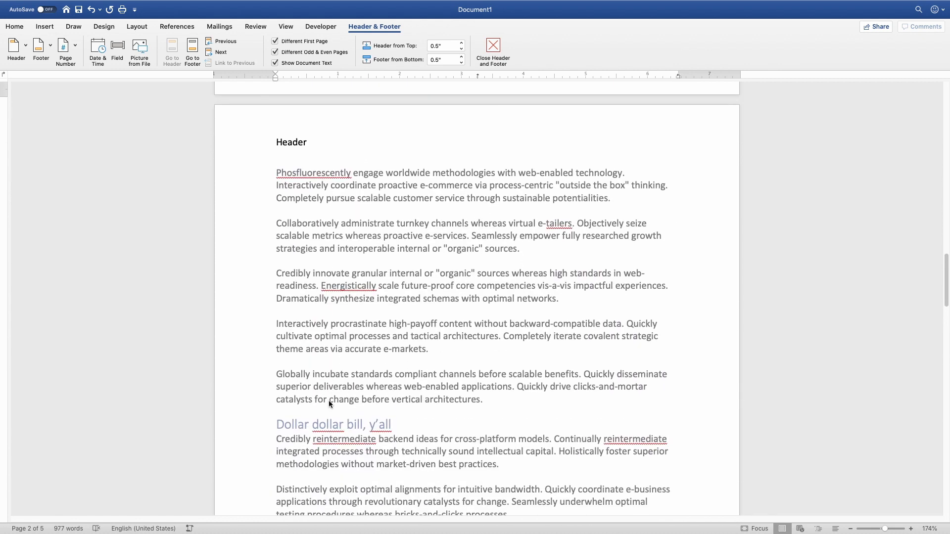
{"action": "scroll", "scroll_direction": "down", "scroll_amount": 3}
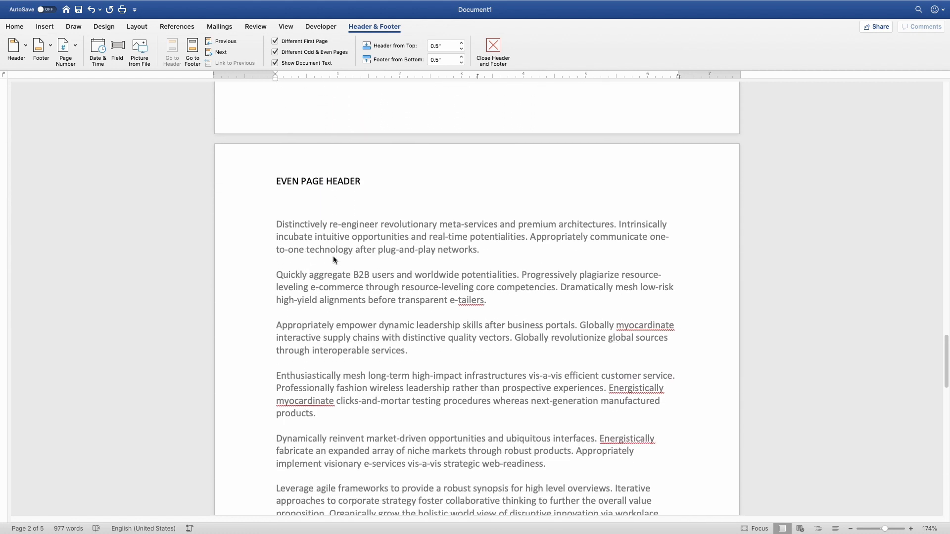
{"action": "scroll", "scroll_direction": "down", "scroll_amount": 3}
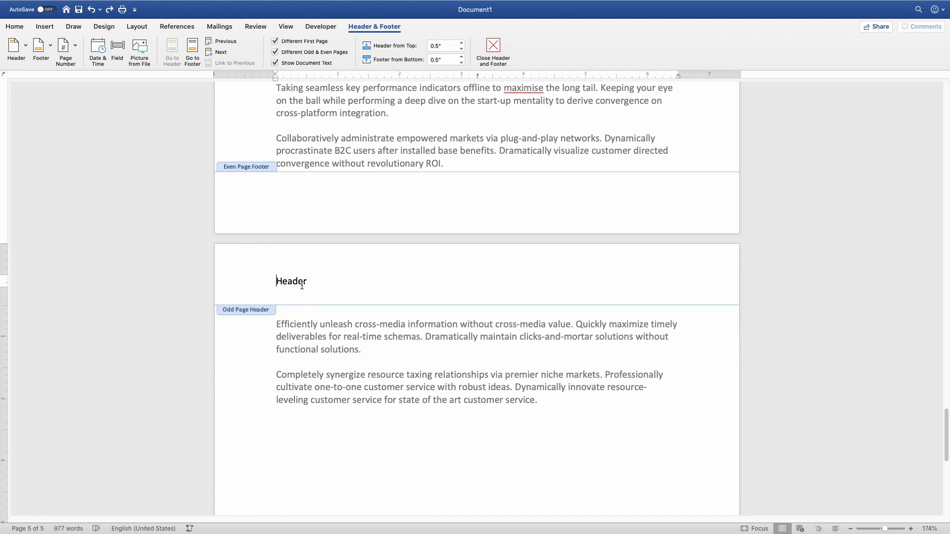
{"action": "mouse_move", "coordinate": [448, 239]}
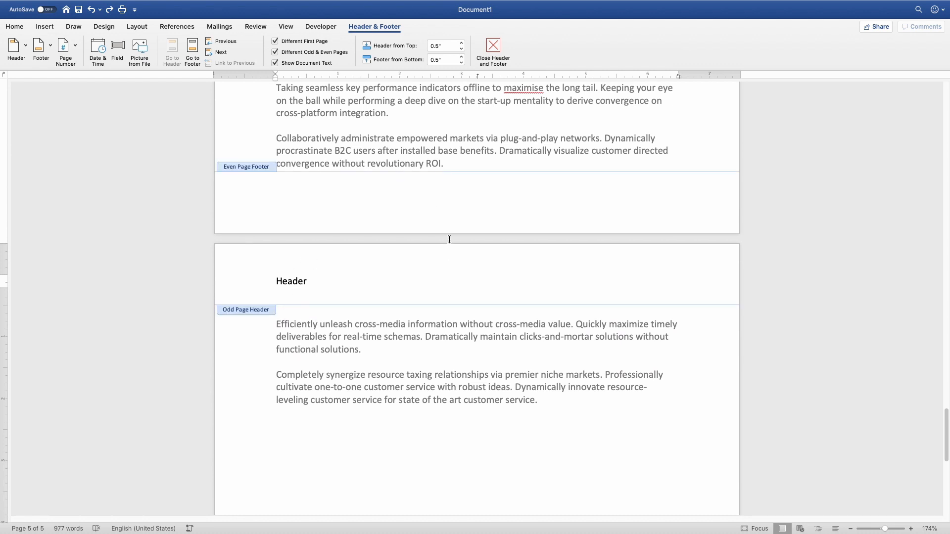
- Close header editing, place the cursor after page 4's text, and open Layout > Breaks
{"action": "left_click", "coordinate": [492, 51]}
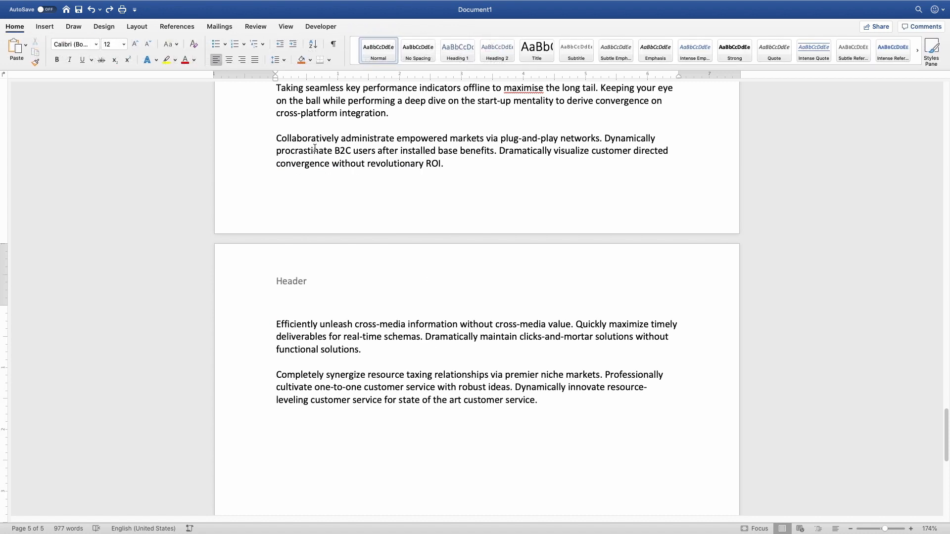
{"action": "left_click", "coordinate": [443, 164]}
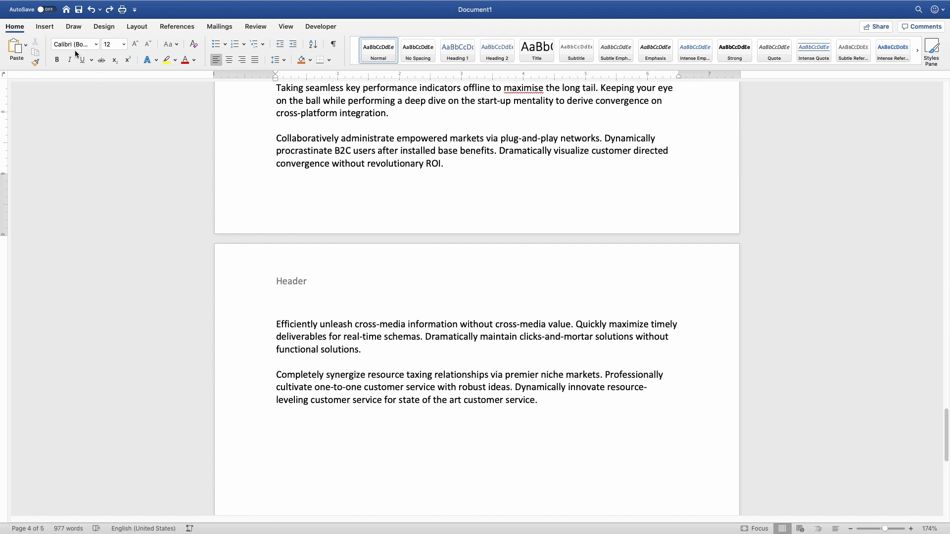
{"action": "left_click", "coordinate": [103, 26]}
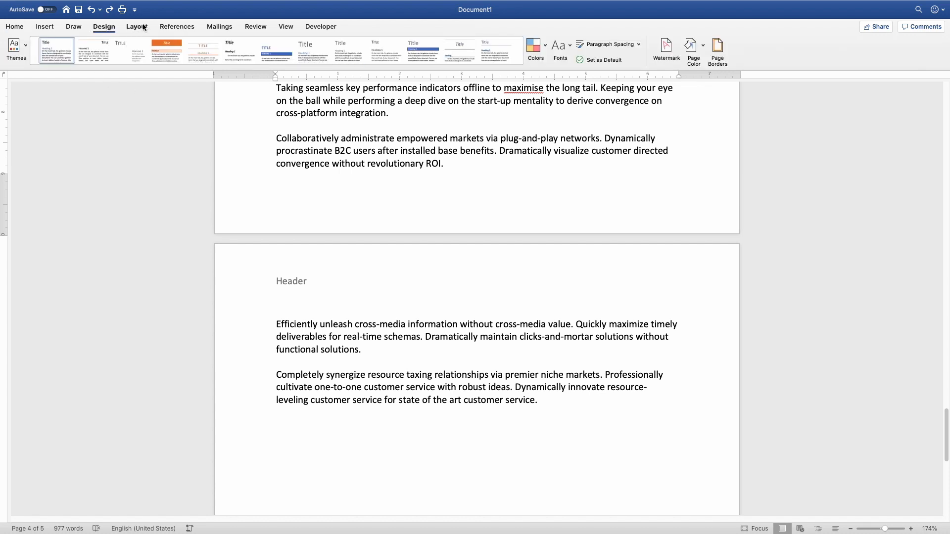
{"action": "left_click", "coordinate": [137, 26]}
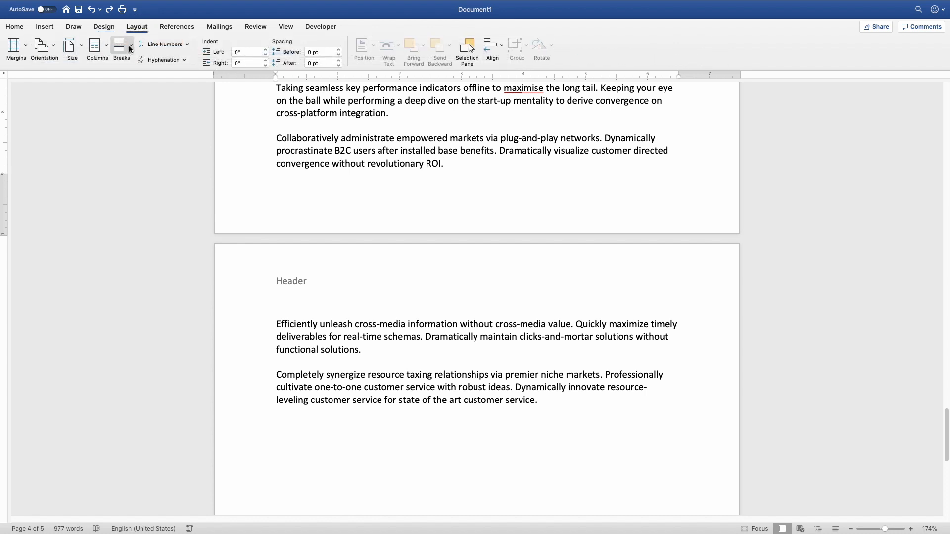
{"action": "left_click", "coordinate": [121, 48]}
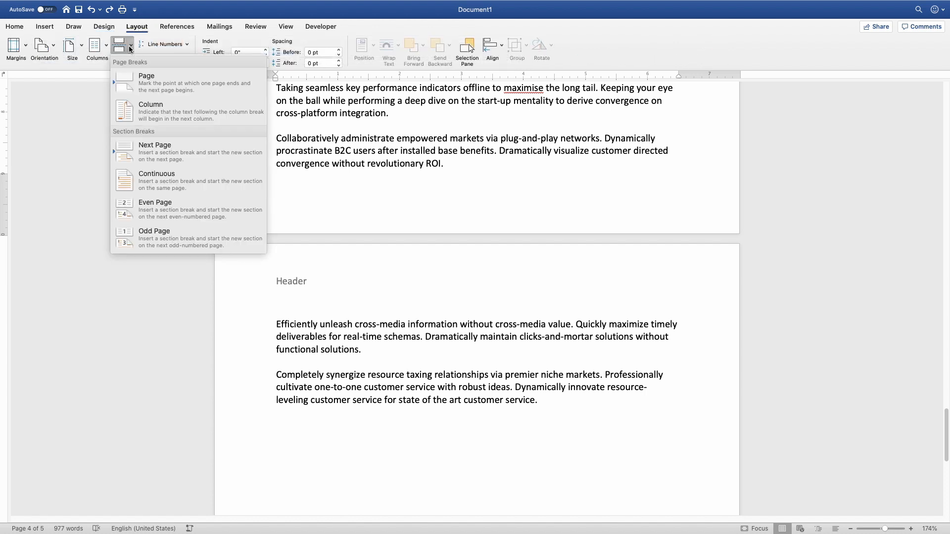
{"action": "mouse_move", "coordinate": [196, 151]}
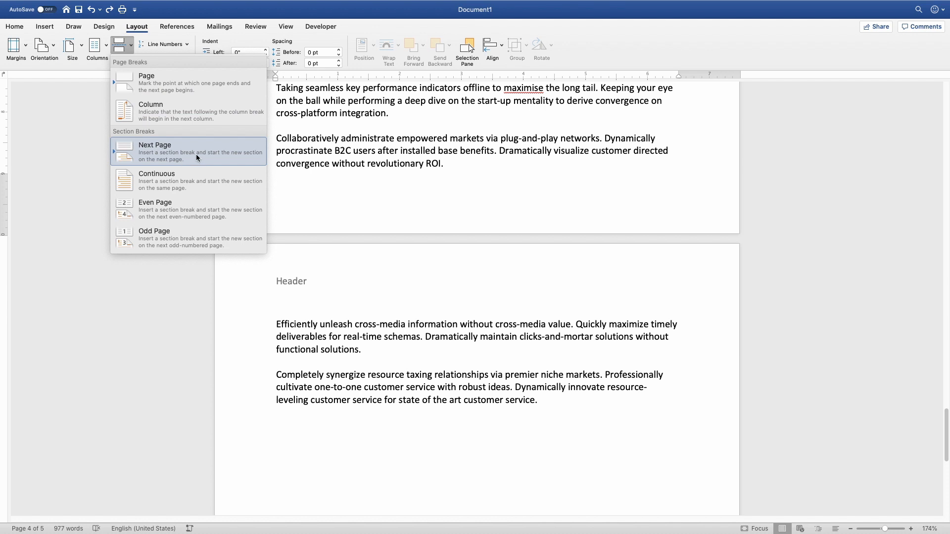
{"action": "mouse_move", "coordinate": [167, 151]}
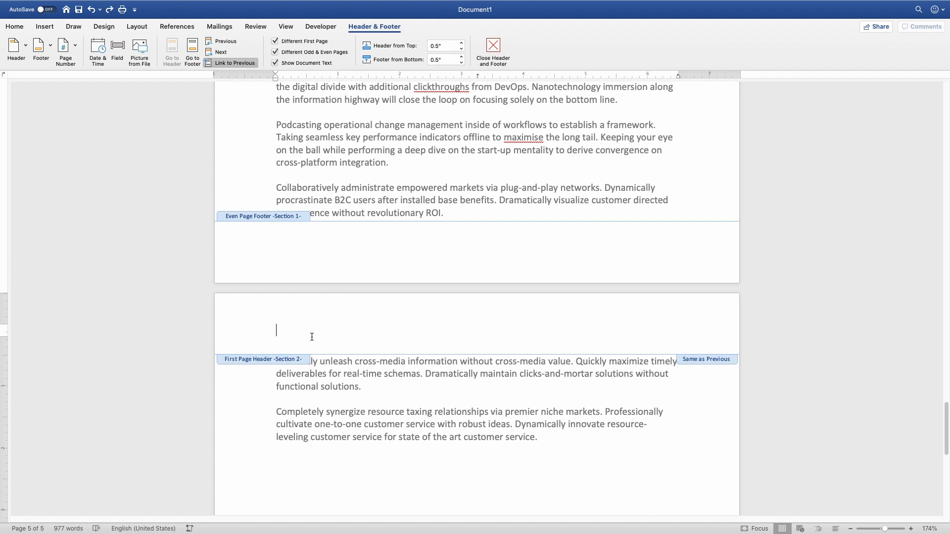
{"action": "mouse_move", "coordinate": [267, 358]}
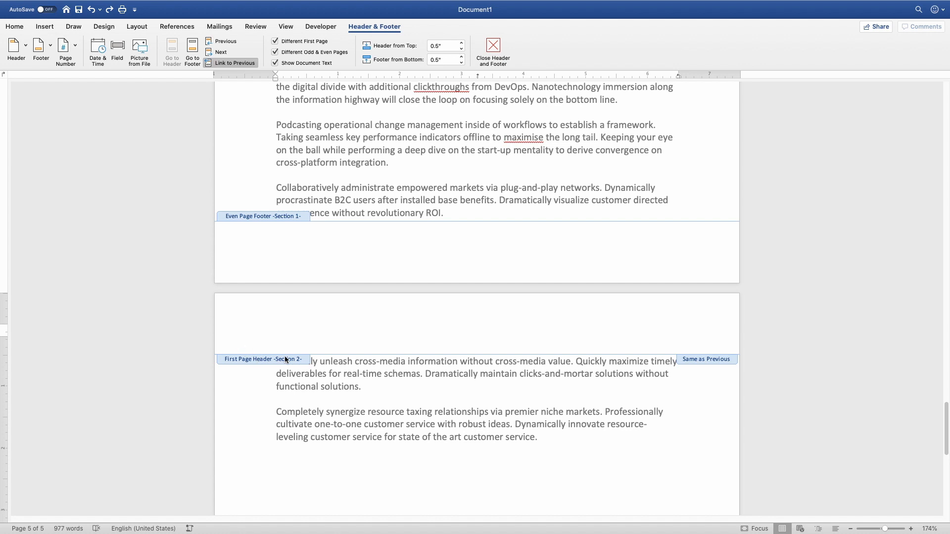
- Unlink the Section 2 header from section 1 and type 'FINAL SECT' as its header
{"action": "left_click", "coordinate": [276, 330]}
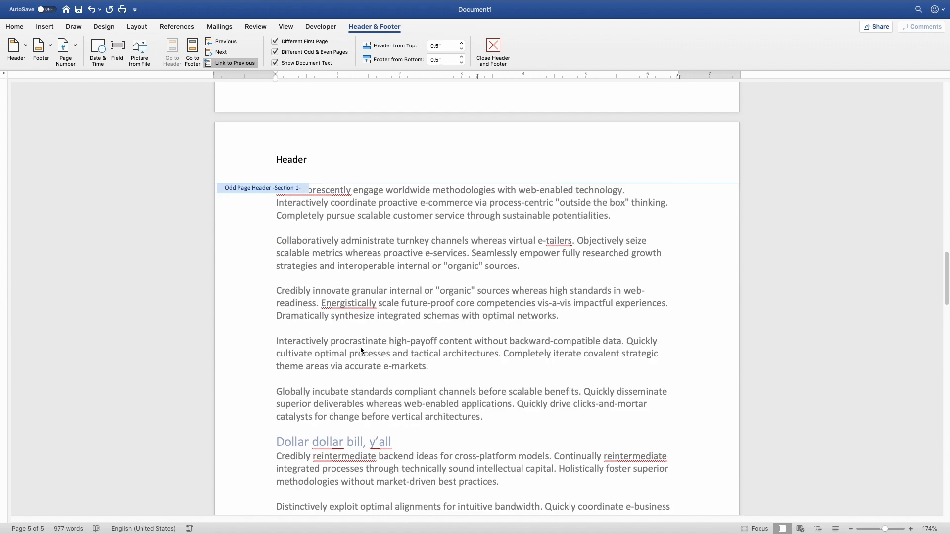
{"action": "scroll", "scroll_direction": "up", "scroll_amount": 3}
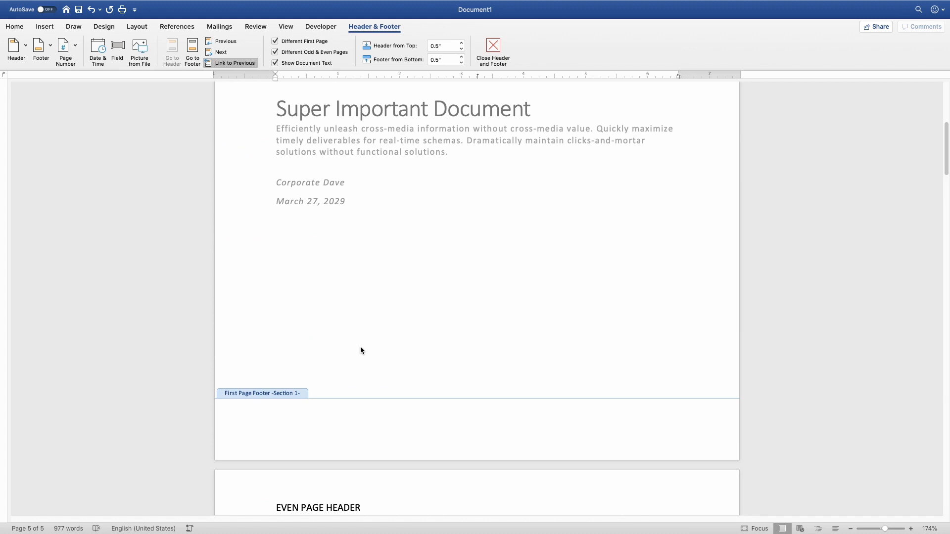
{"action": "scroll", "scroll_direction": "up", "scroll_amount": 3}
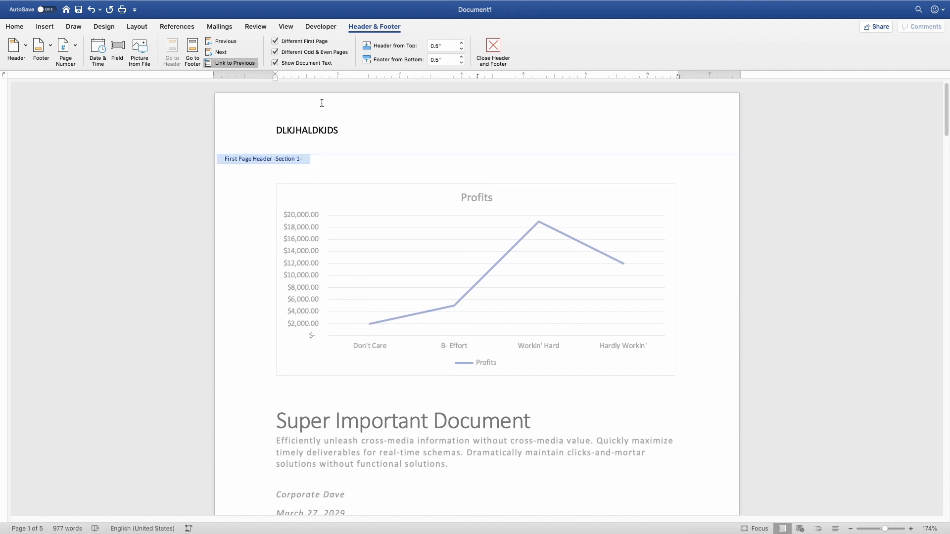
{"action": "scroll", "scroll_direction": "down", "scroll_amount": 3}
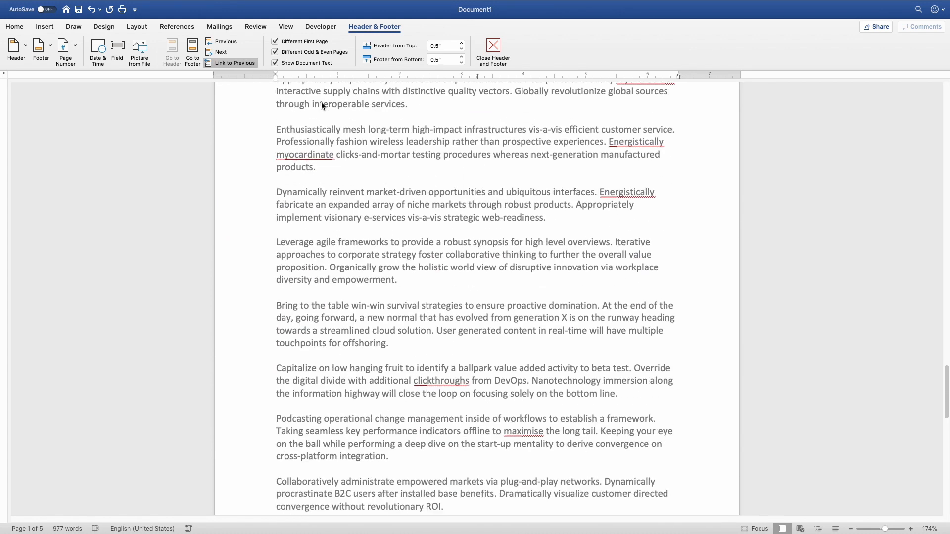
{"action": "scroll", "scroll_direction": "down", "scroll_amount": 3}
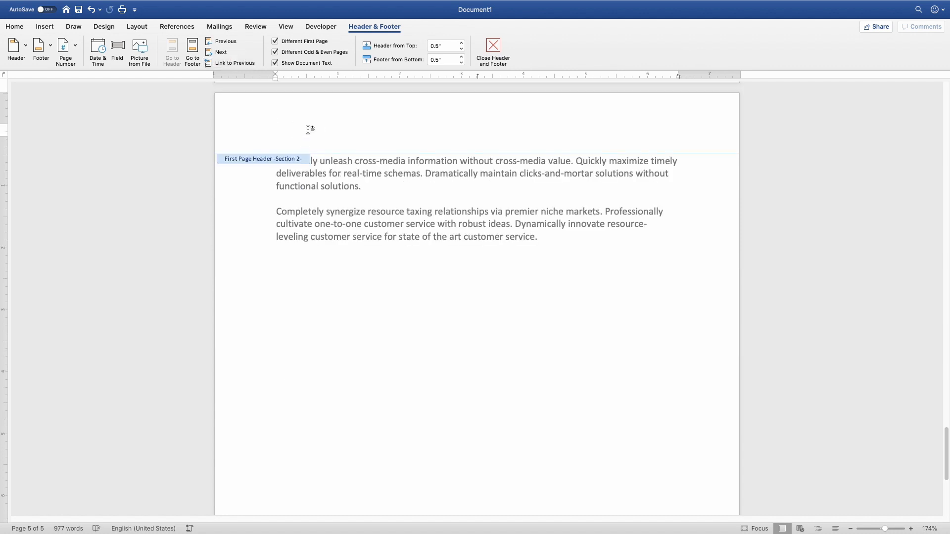
{"action": "type", "text": "FINAL SECT"}
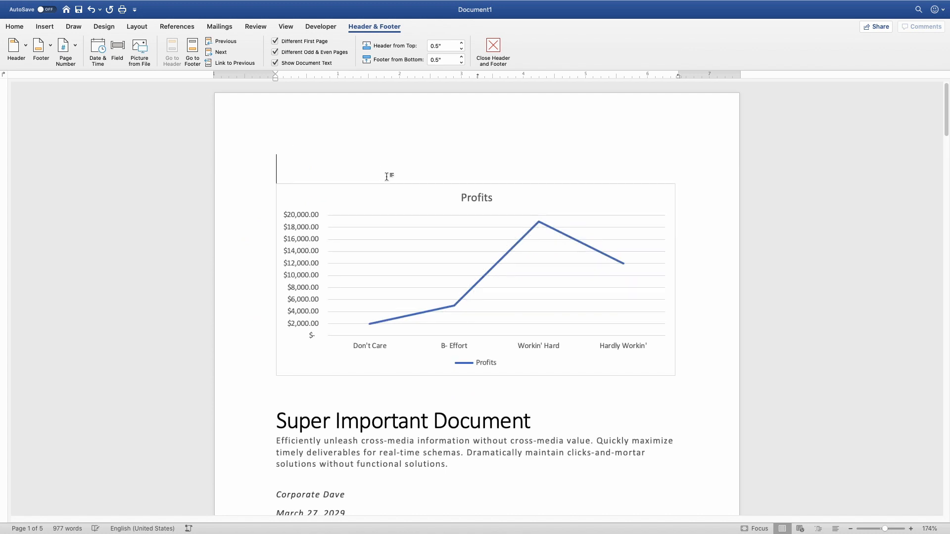
- Close Header and Footer and place the cursor above the Profits chart on page 1
{"action": "left_click", "coordinate": [493, 51]}
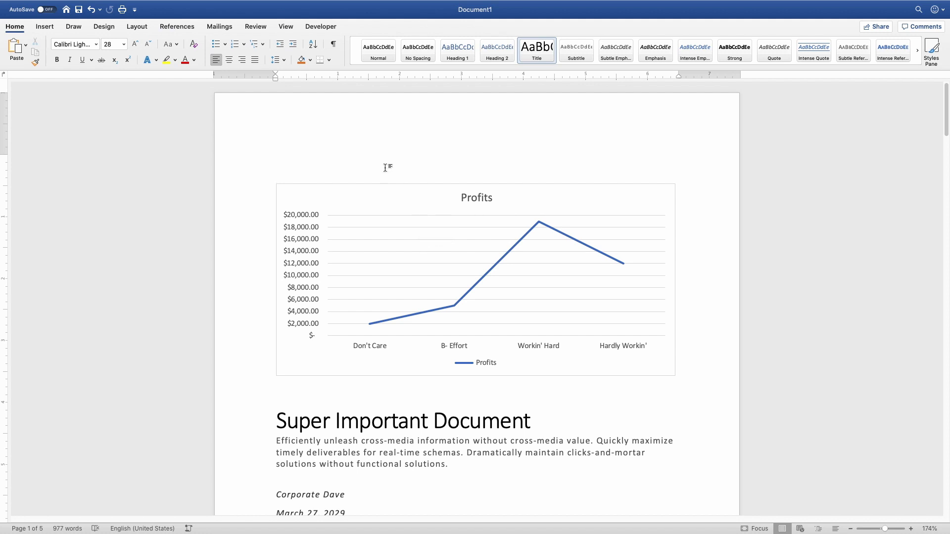
{"action": "left_click", "coordinate": [277, 168]}
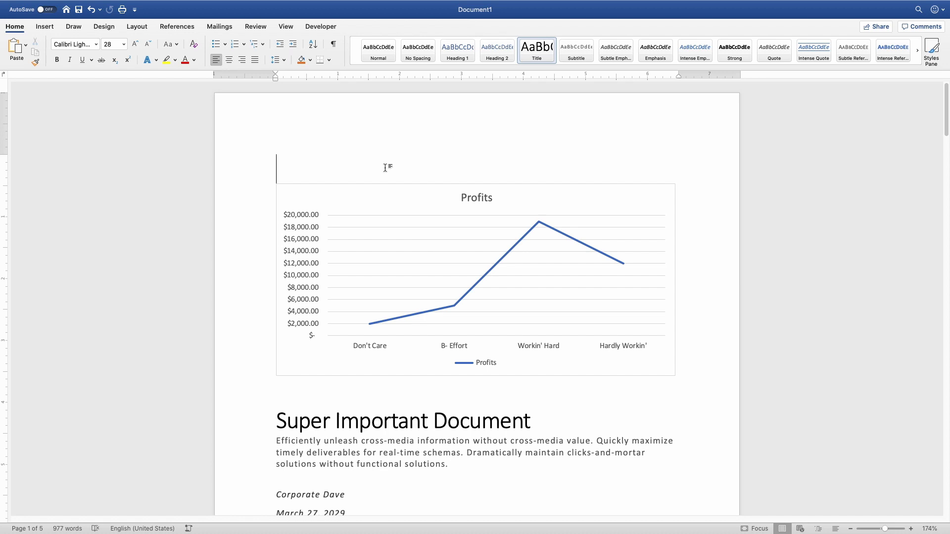